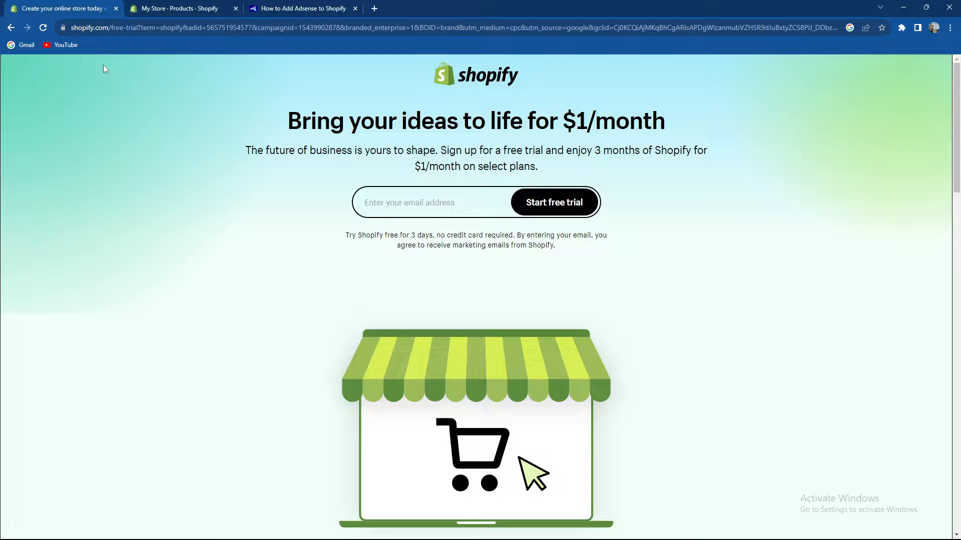
Switch from the Shopify signup page to the 'How to Add Adsense to Shopify' tab.
click(300, 8)
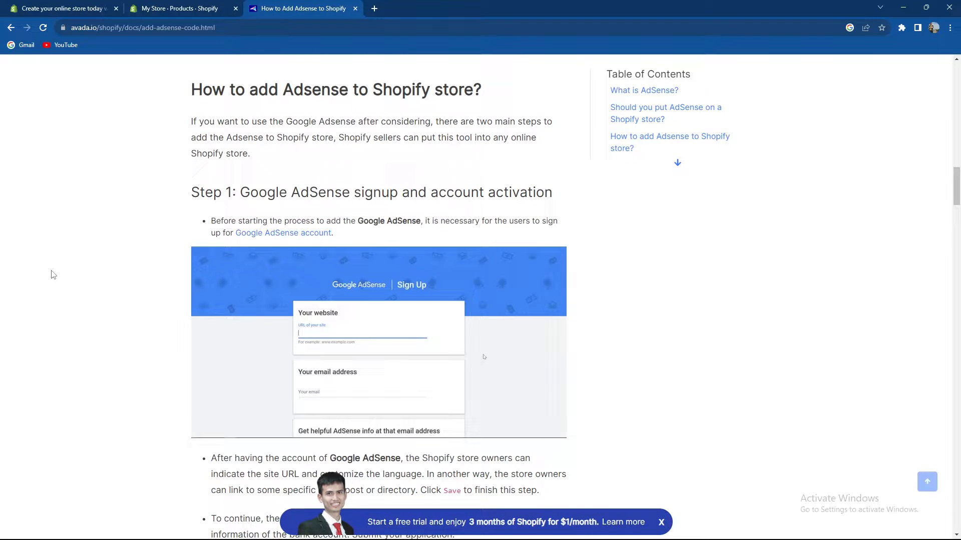
mouse_move(46, 275)
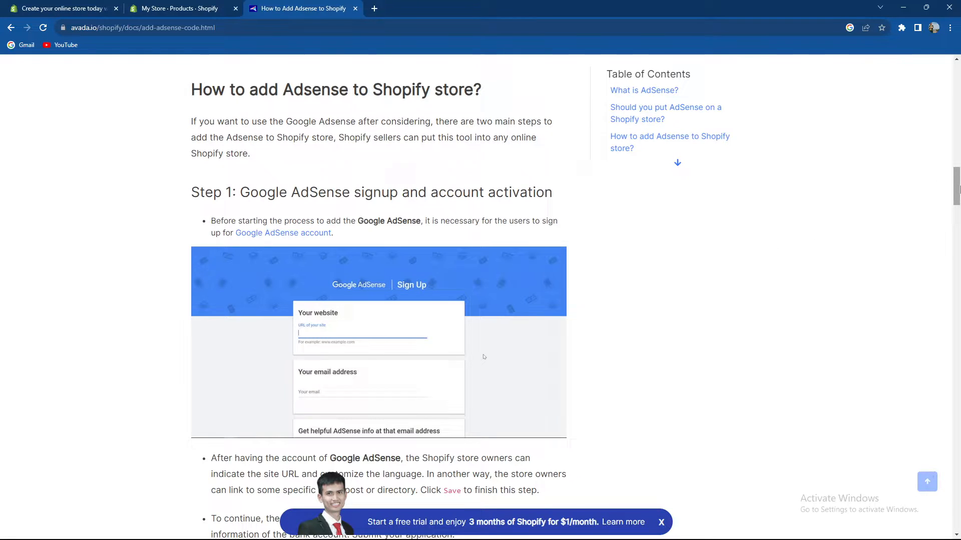
Scroll past Step 1's contact form, phone verification and verification code to Step 2.
scroll(down, 3)
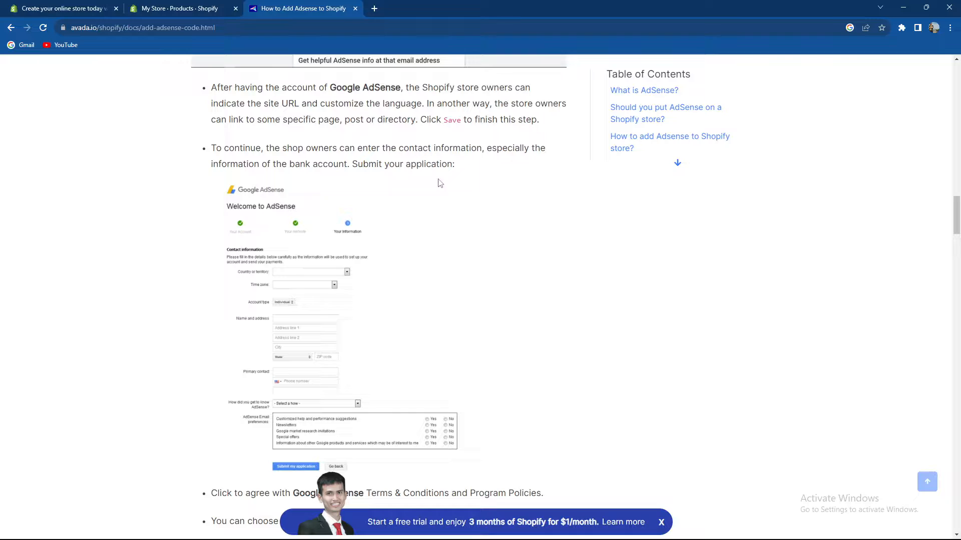
mouse_move(98, 221)
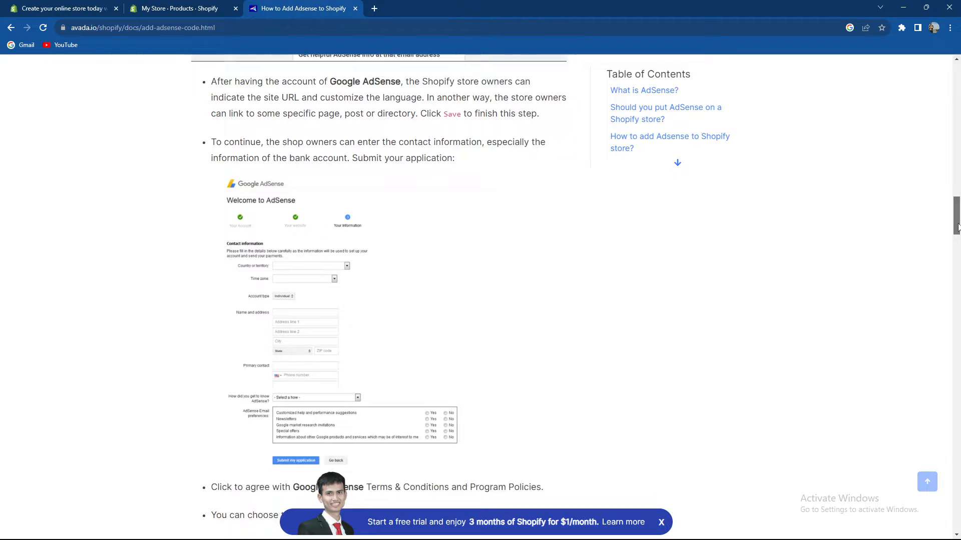
scroll(down, 3)
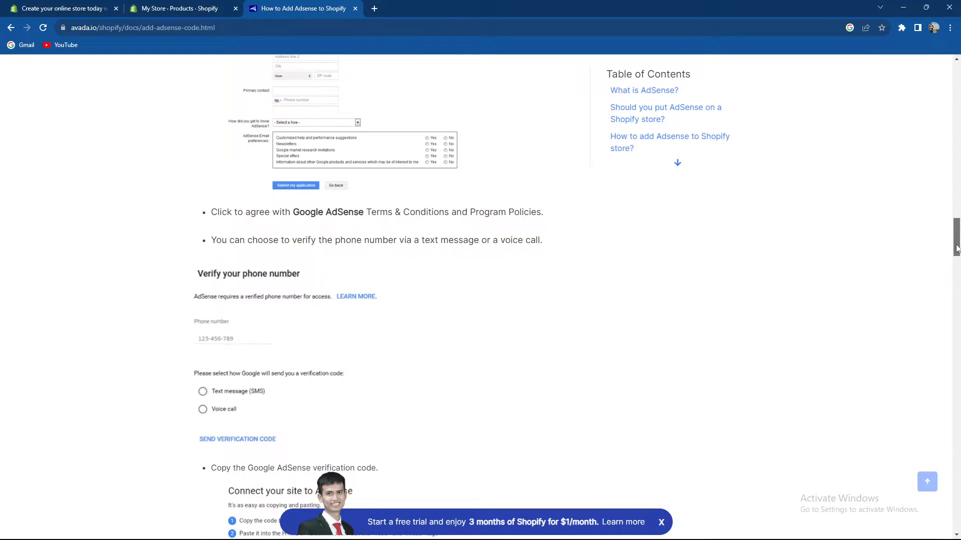
scroll(down, 3)
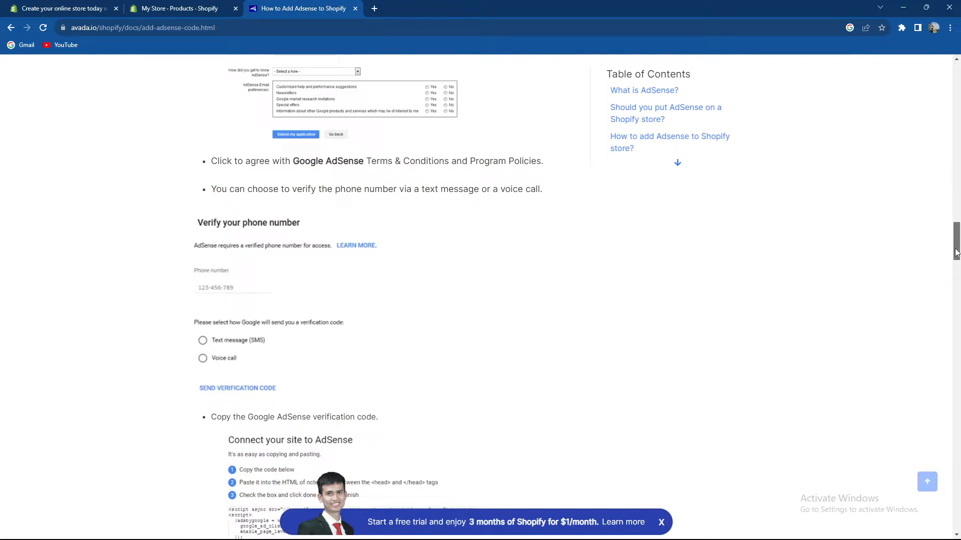
scroll(down, 3)
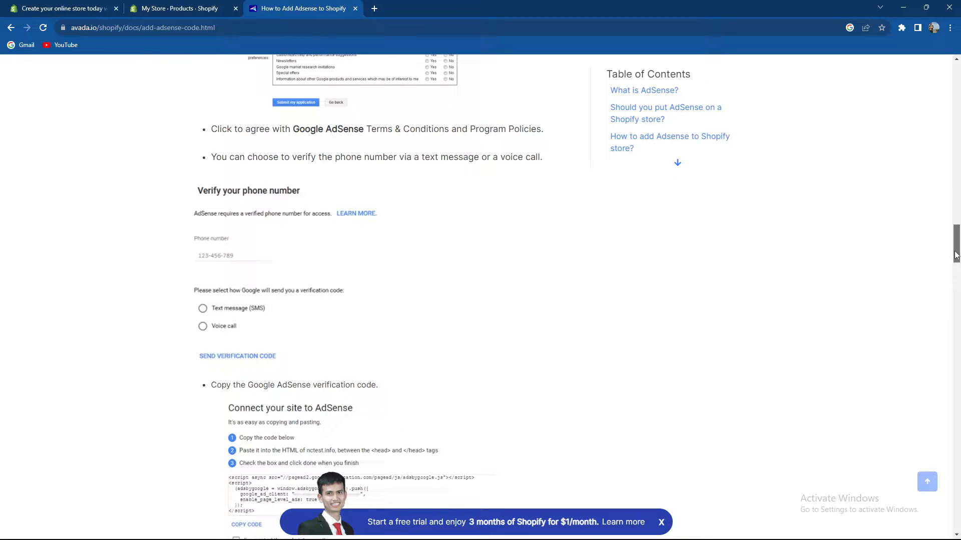
scroll(down, 3)
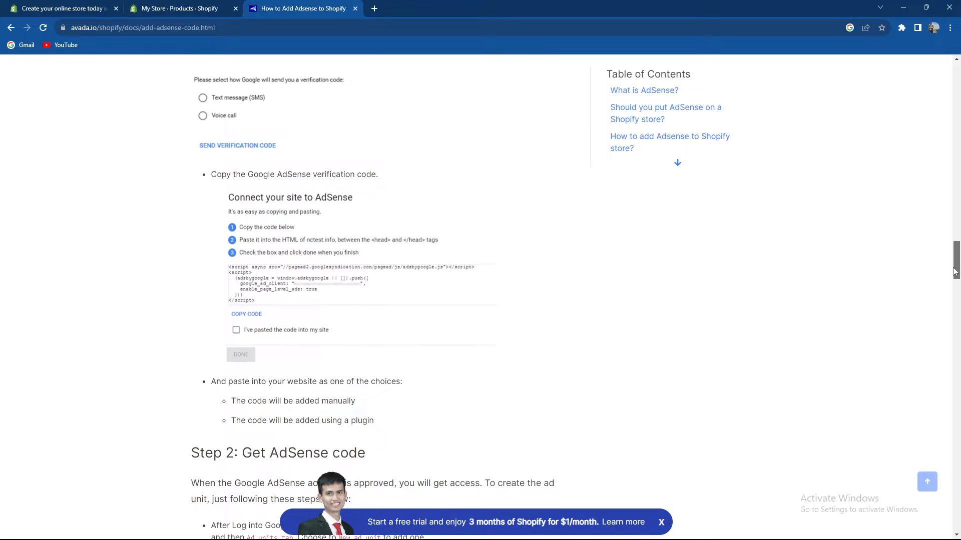
Scroll through Step 2's ad-unit screenshots to Step 3's embed position options.
scroll(down, 3)
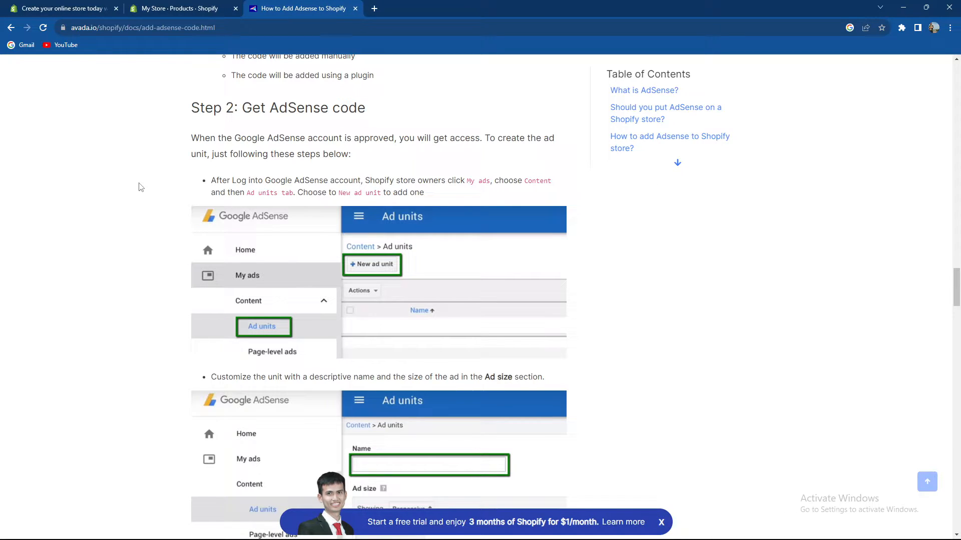
mouse_move(243, 165)
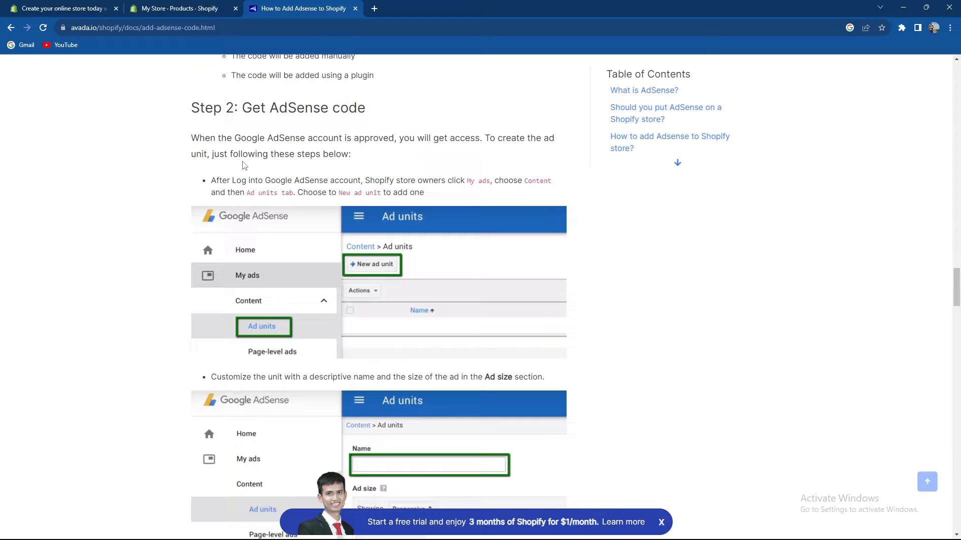
mouse_move(138, 213)
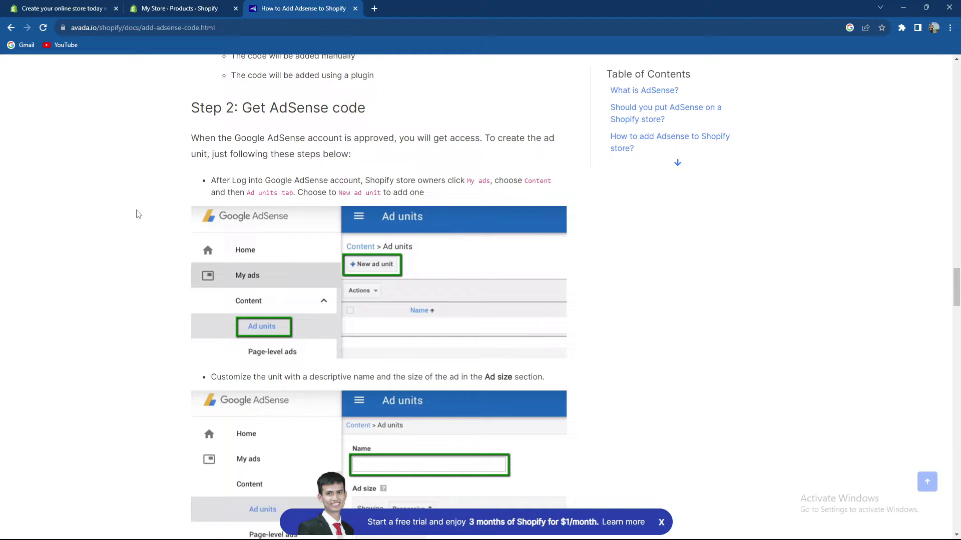
mouse_move(147, 244)
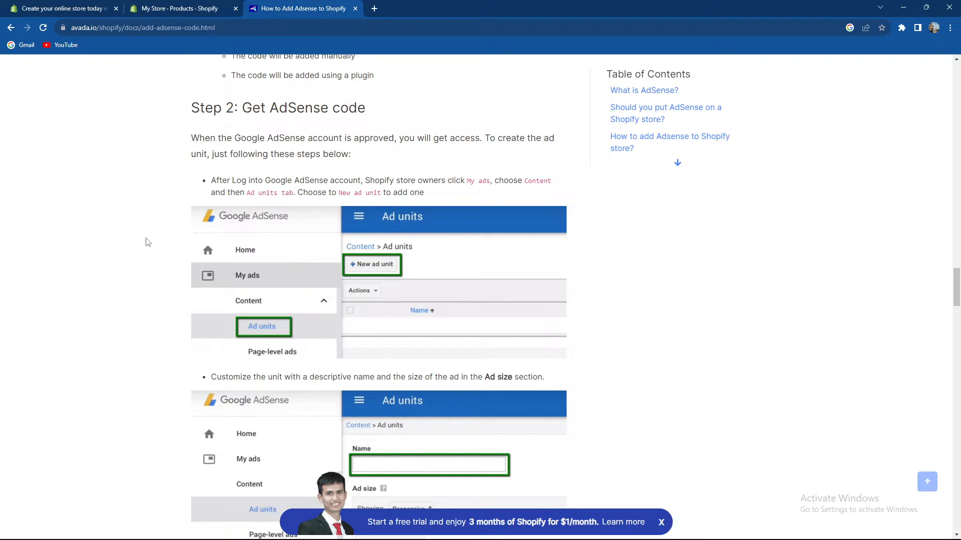
mouse_move(264, 205)
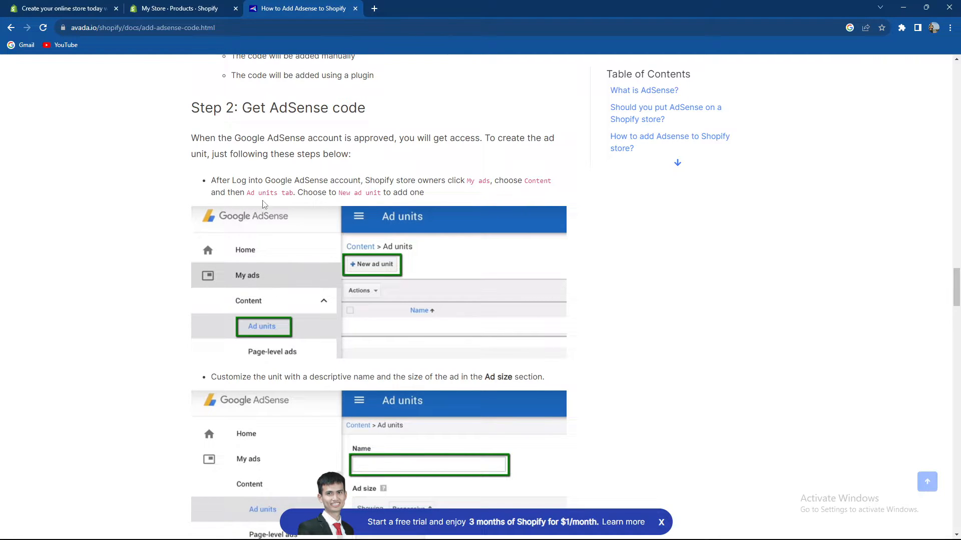
mouse_move(555, 211)
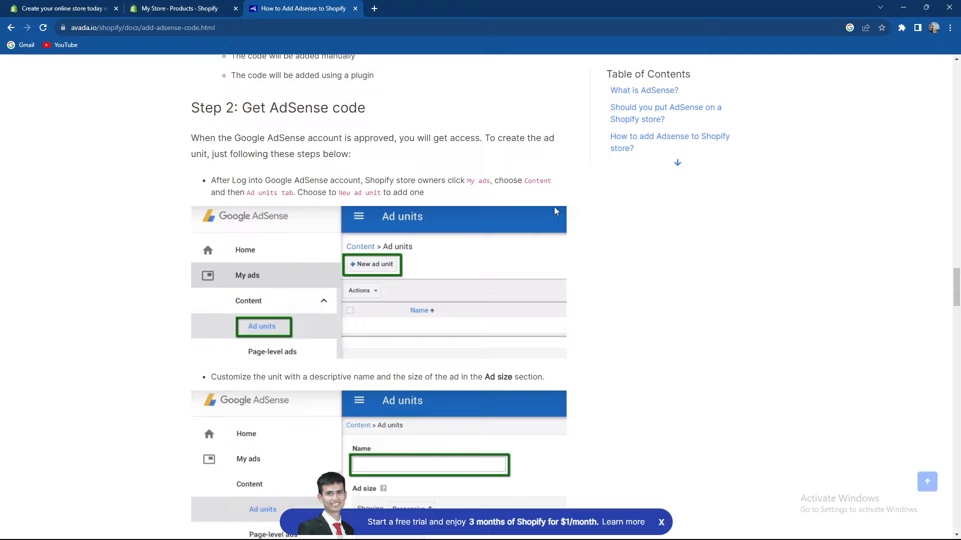
scroll(down, 3)
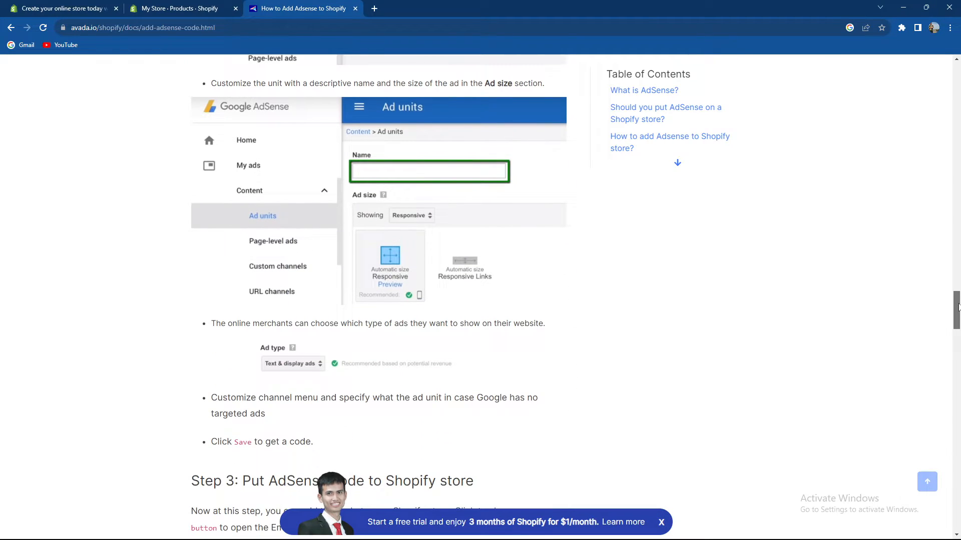
scroll(down, 3)
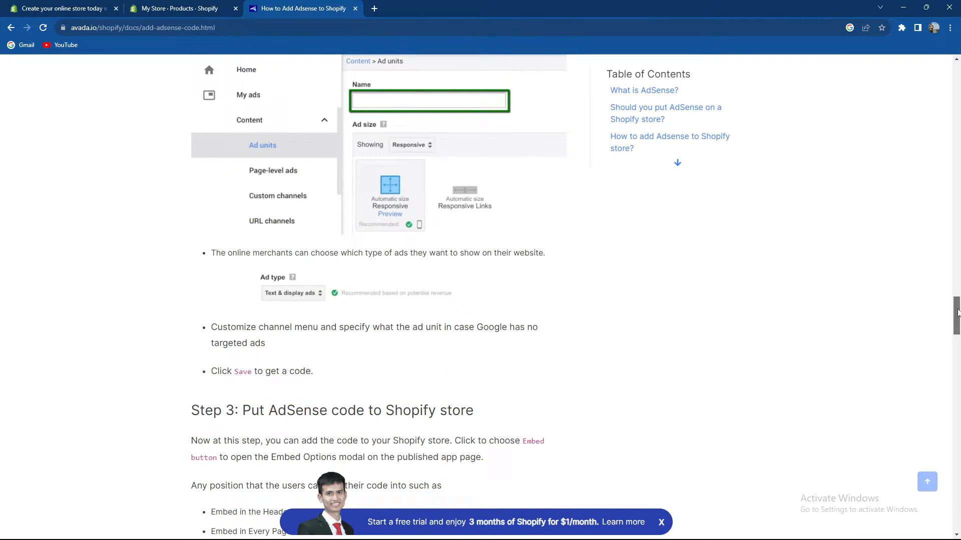
scroll(down, 3)
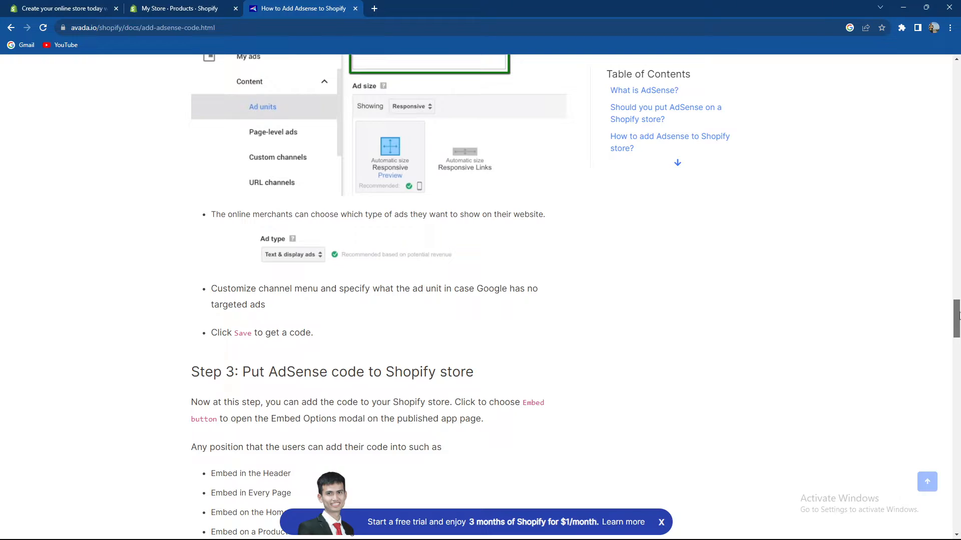
scroll(down, 3)
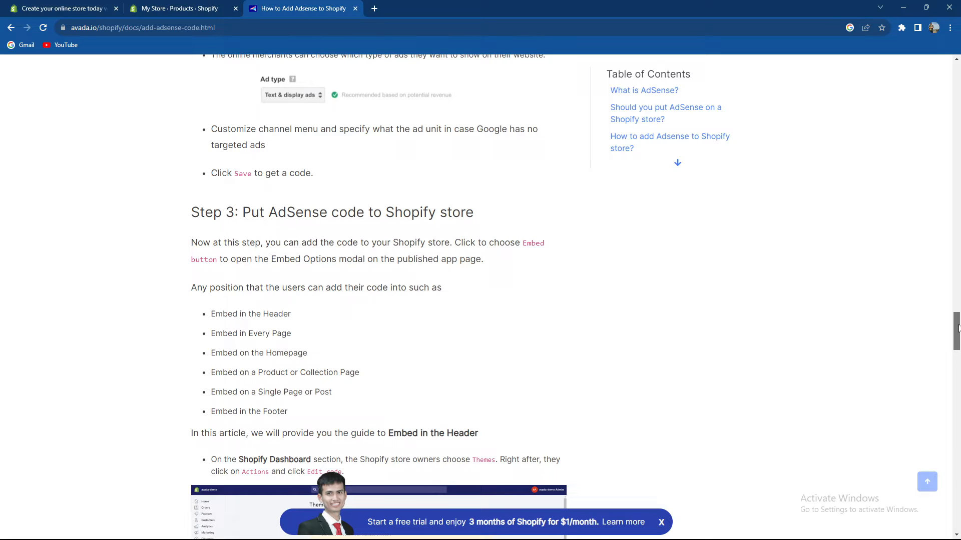
Select 'Embed in the Header' and scroll to the Themes, Actions and Edit code instructions.
scroll(down, 3)
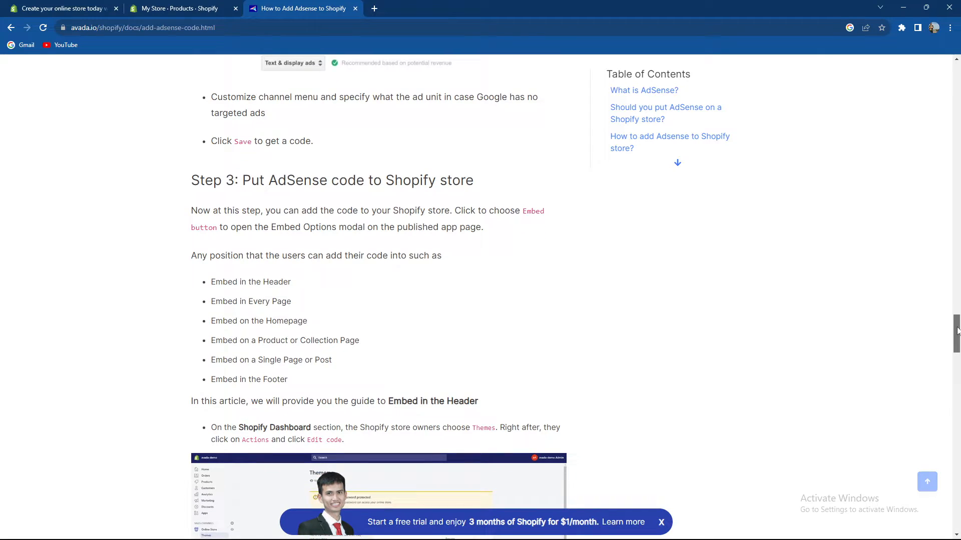
scroll(down, 3)
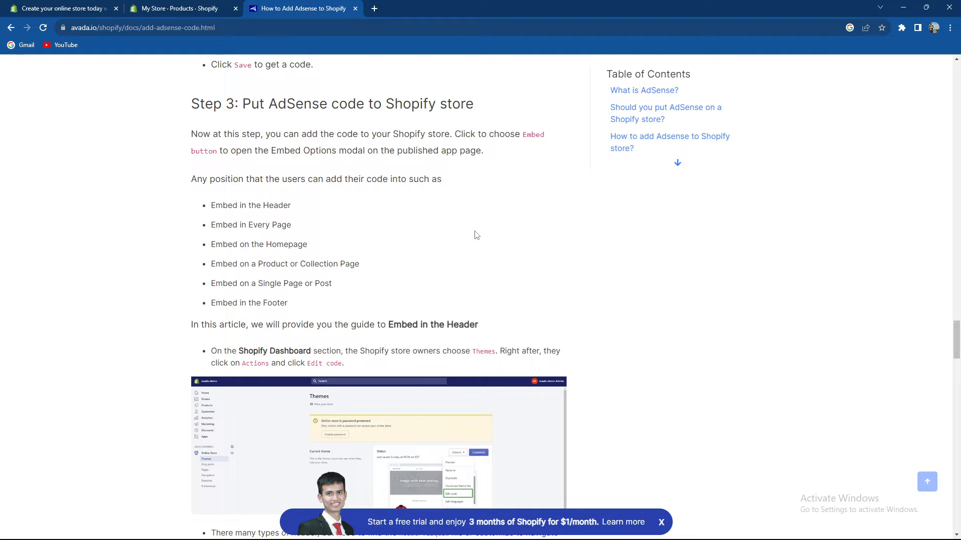
mouse_move(481, 237)
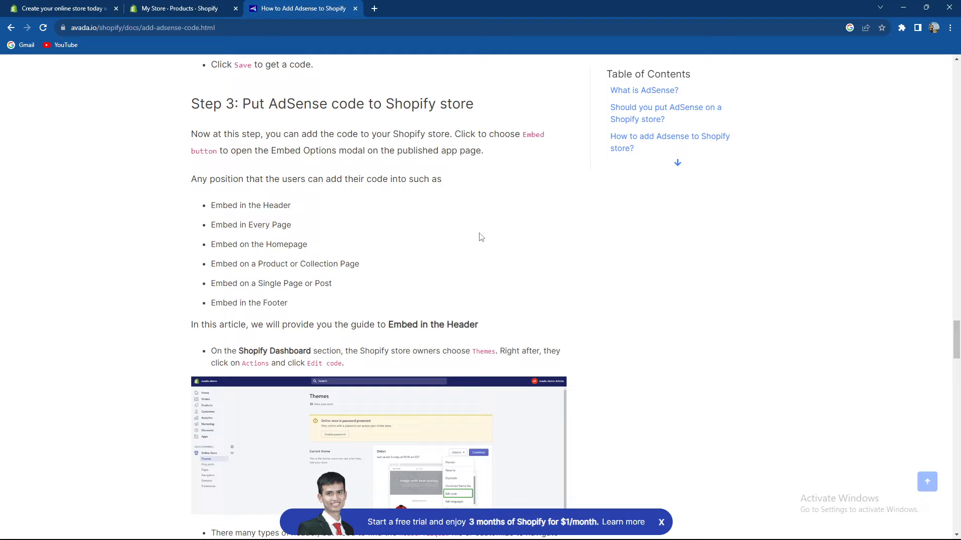
mouse_move(431, 233)
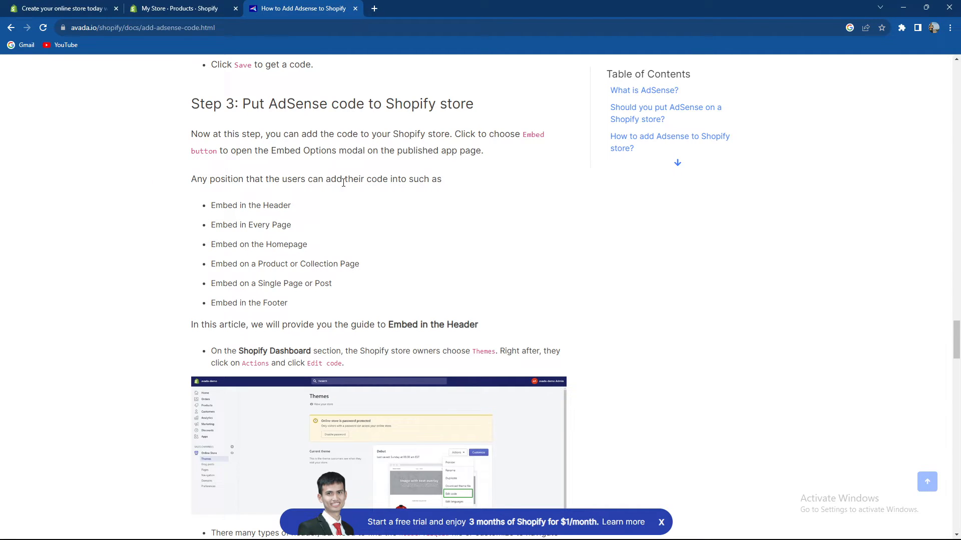
double_click(250, 206)
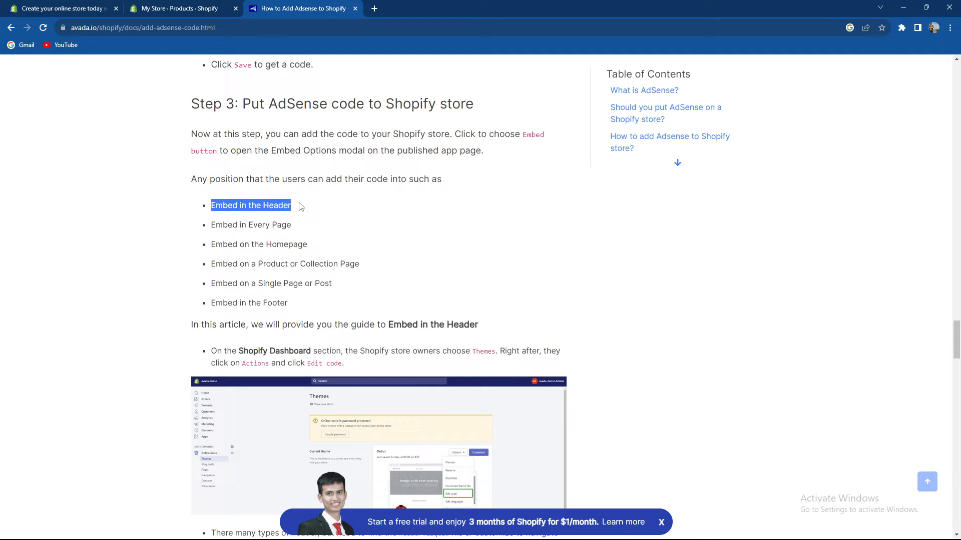
mouse_move(217, 335)
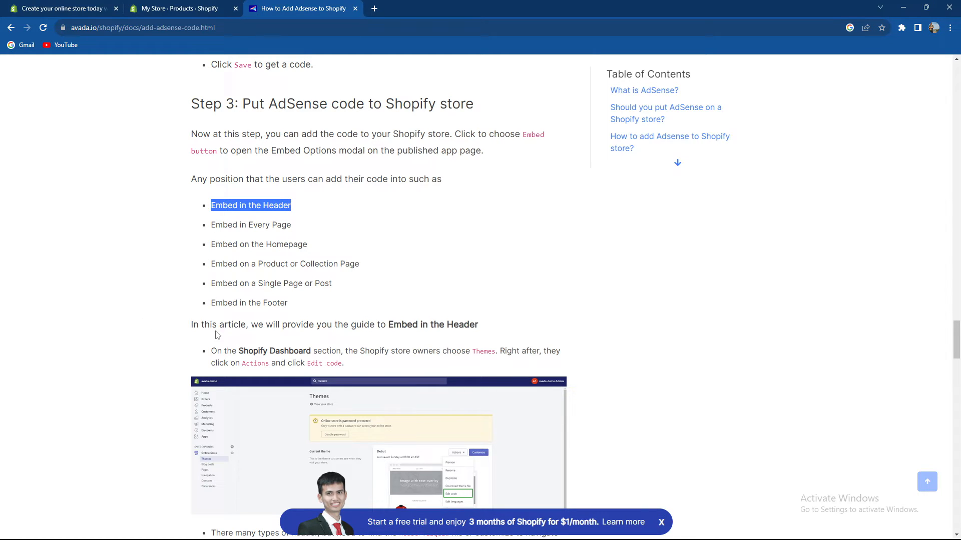
scroll(down, 3)
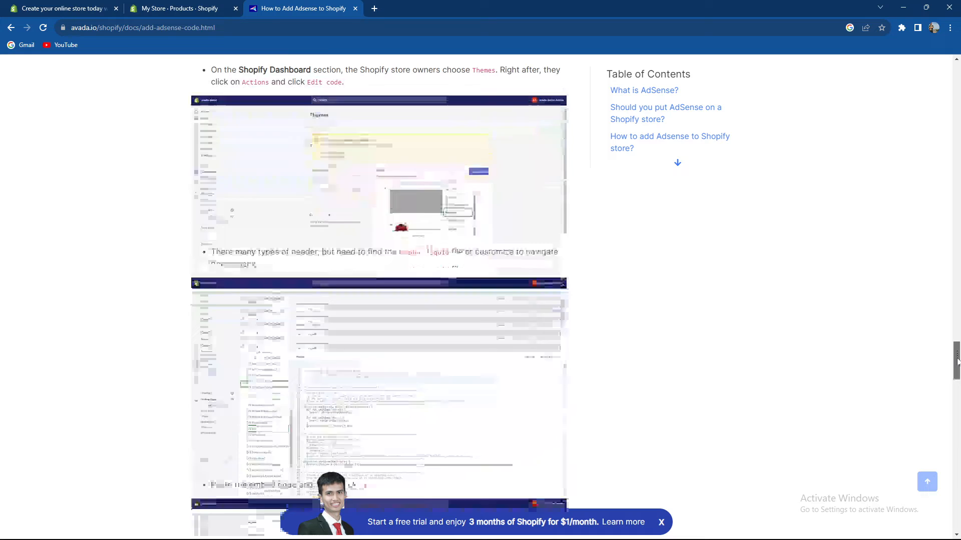
Scroll down to the Conclusion and Related Posts, then back up to the Step 1 signup section.
scroll(down, 3)
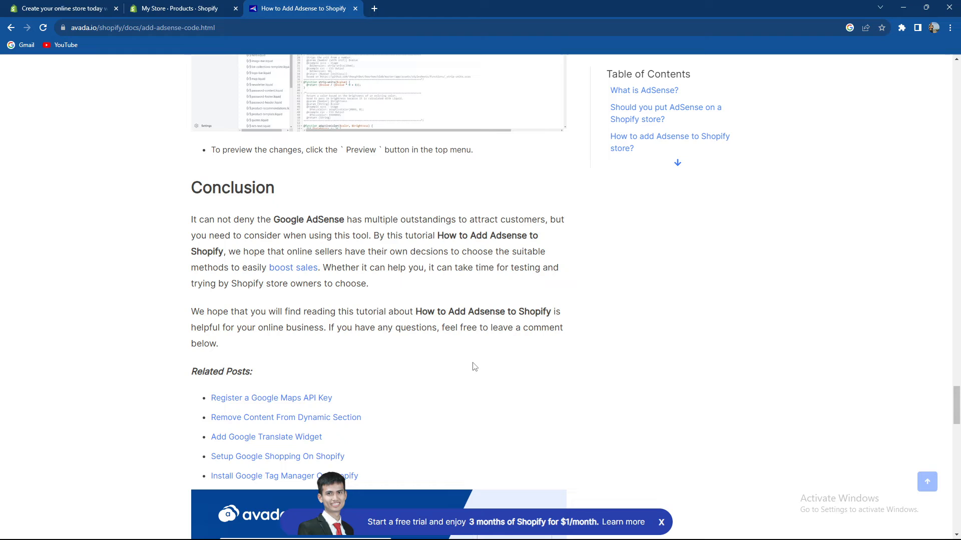
mouse_move(37, 5)
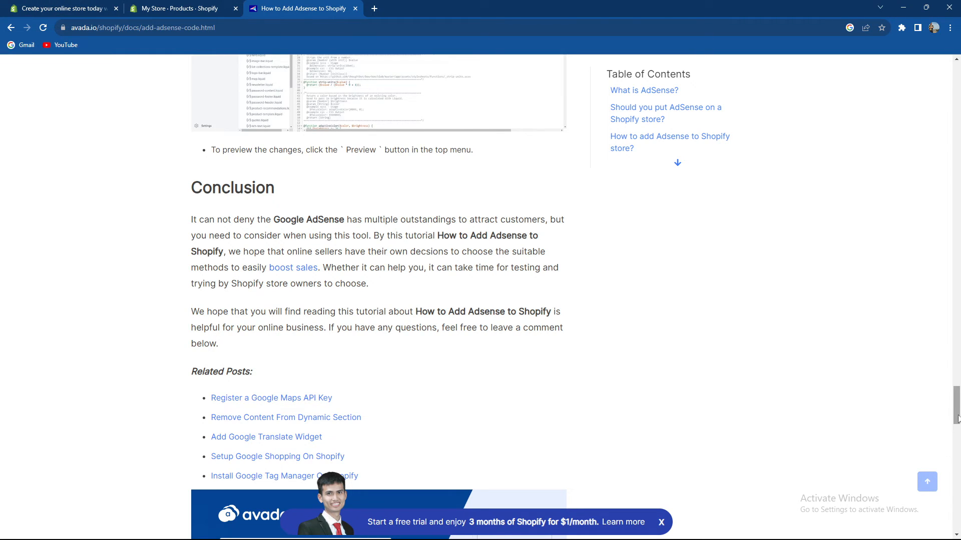
scroll(up, 3)
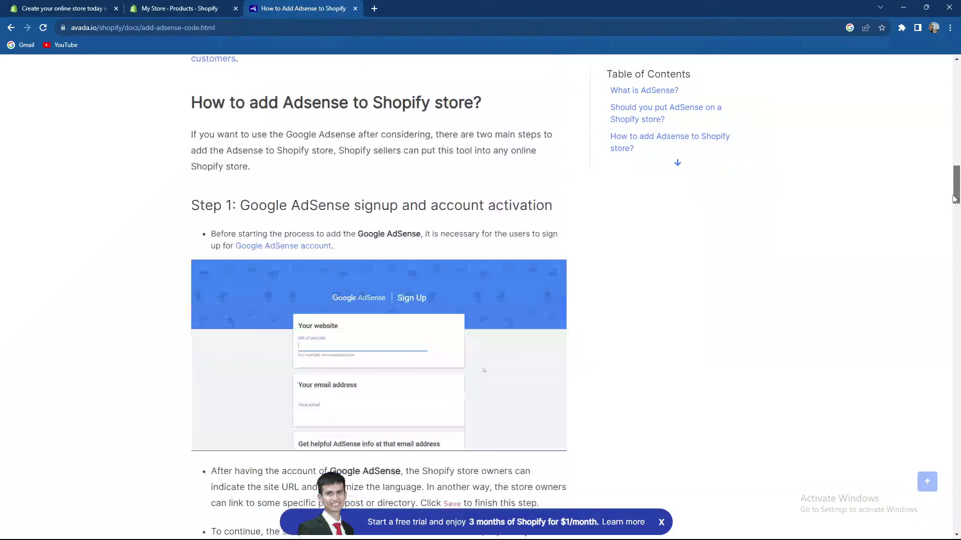